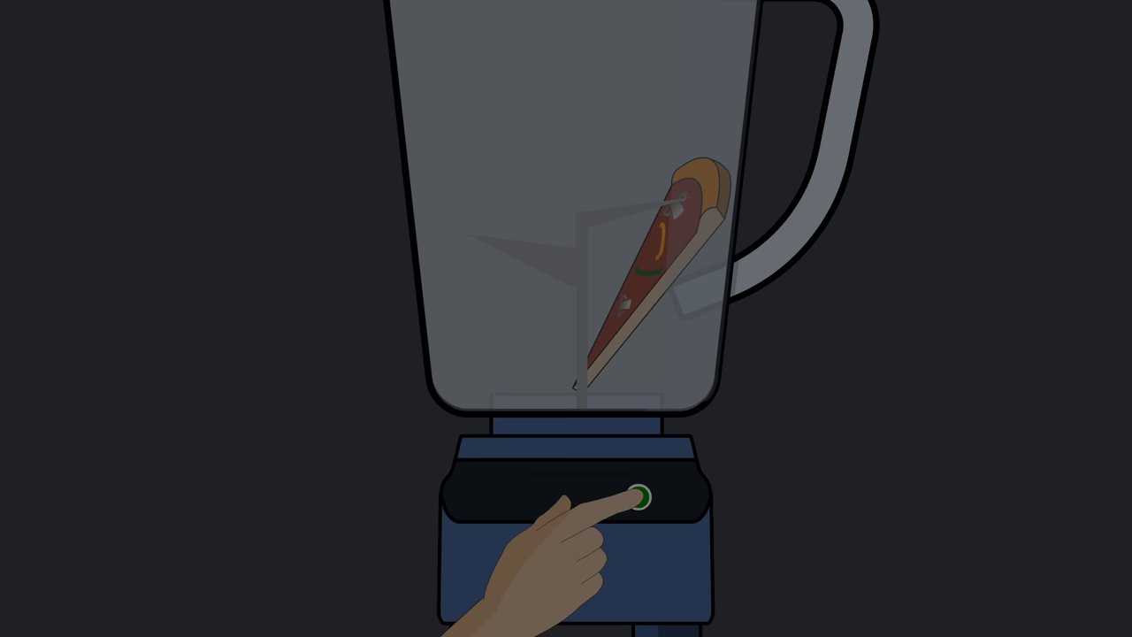
Resume playback so the hand presses the blender button and the pizza slice blends into brown liquid.
left_click(644, 499)
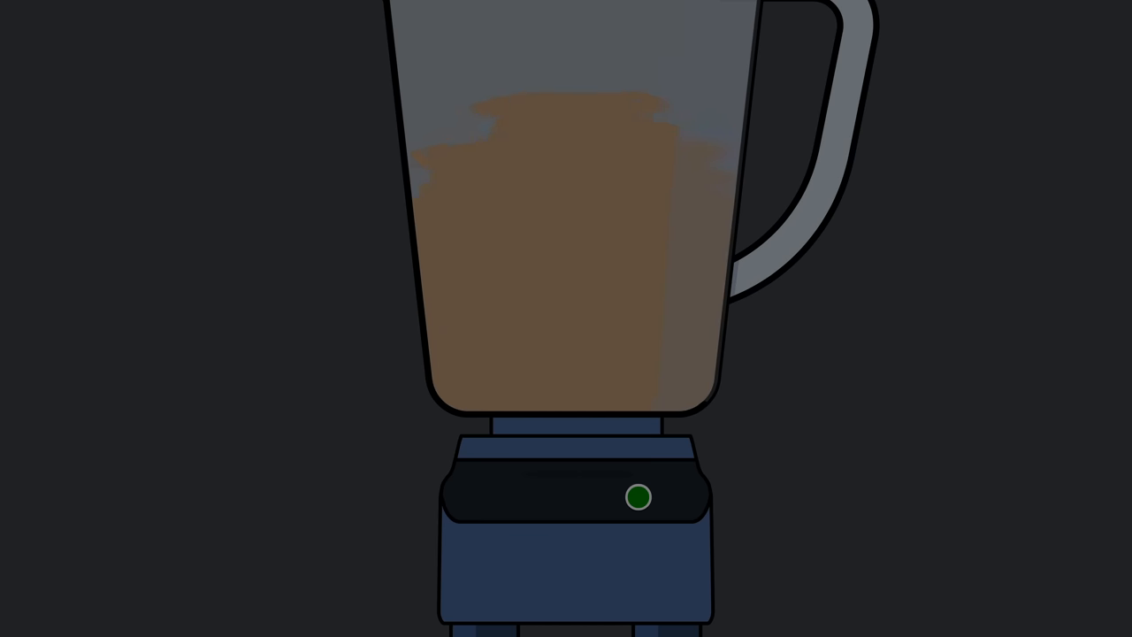